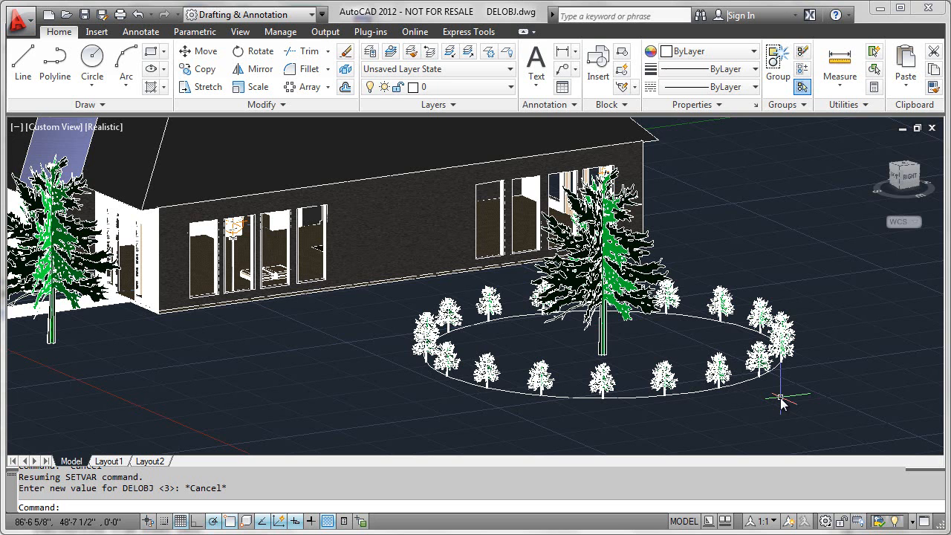
{"action": "mouse_move", "coordinate": [780, 404]}
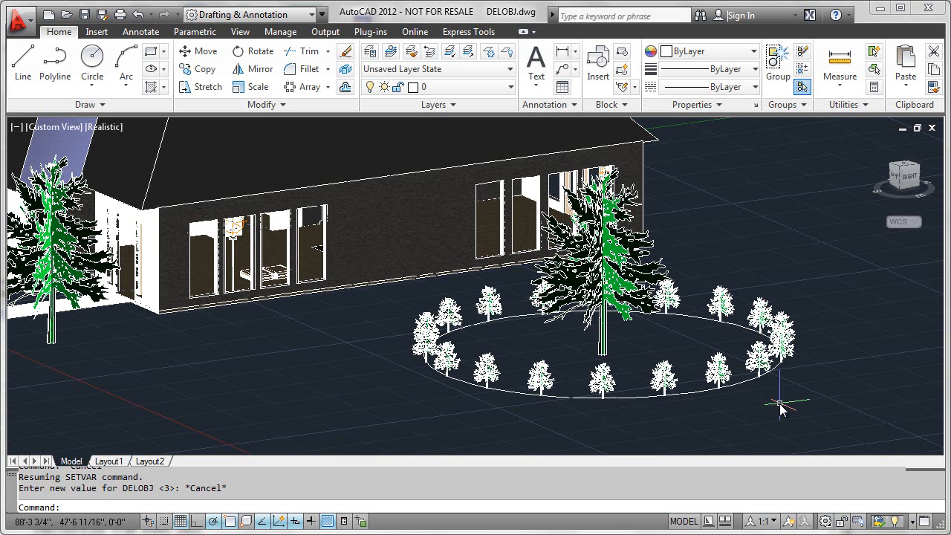
{"action": "mouse_move", "coordinate": [791, 404]}
{"action": "type", "text": "u"}
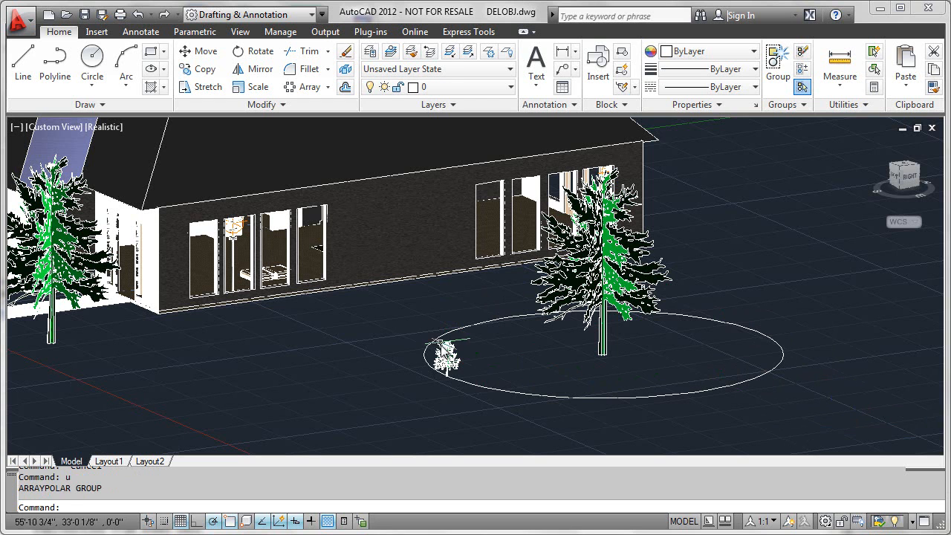
{"action": "mouse_move", "coordinate": [483, 364]}
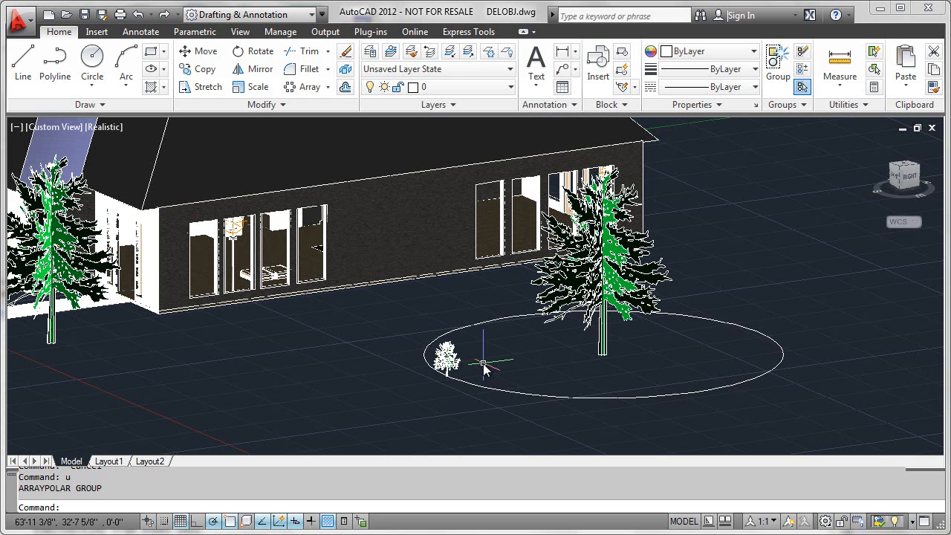
{"action": "mouse_move", "coordinate": [484, 371]}
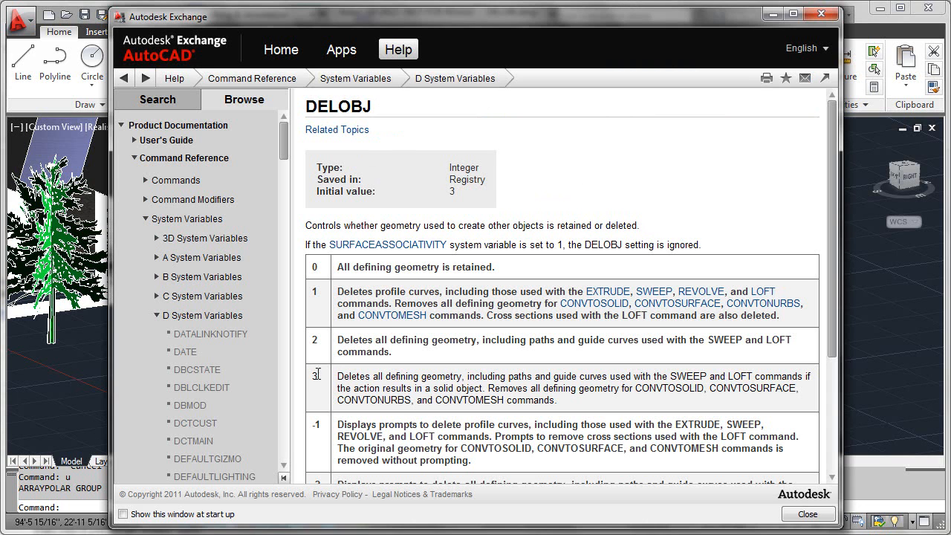
{"action": "mouse_move", "coordinate": [312, 384]}
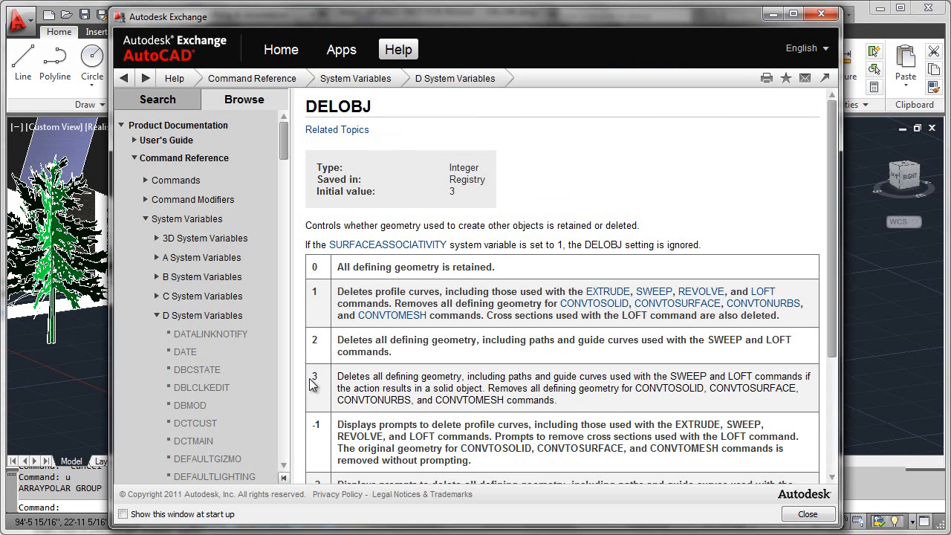
{"action": "mouse_move", "coordinate": [318, 387]}
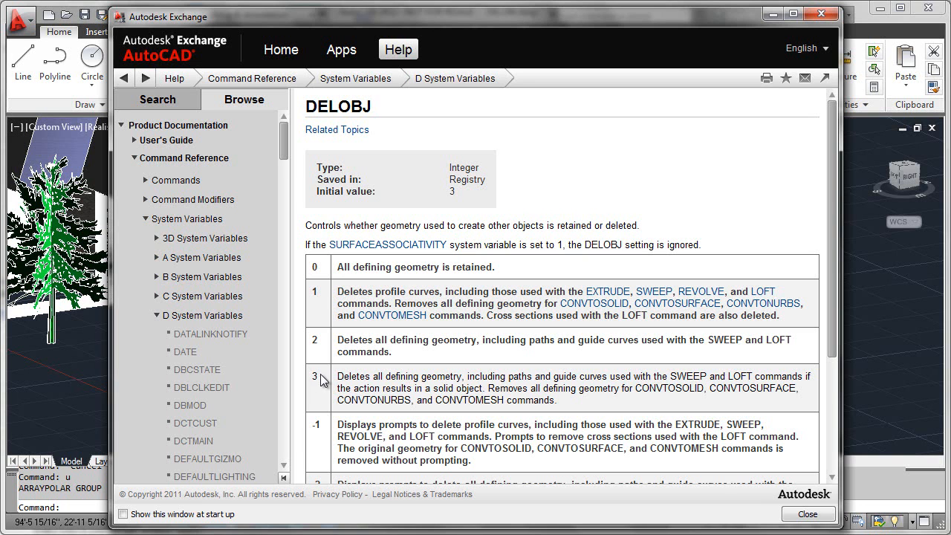
{"action": "mouse_move", "coordinate": [319, 264]}
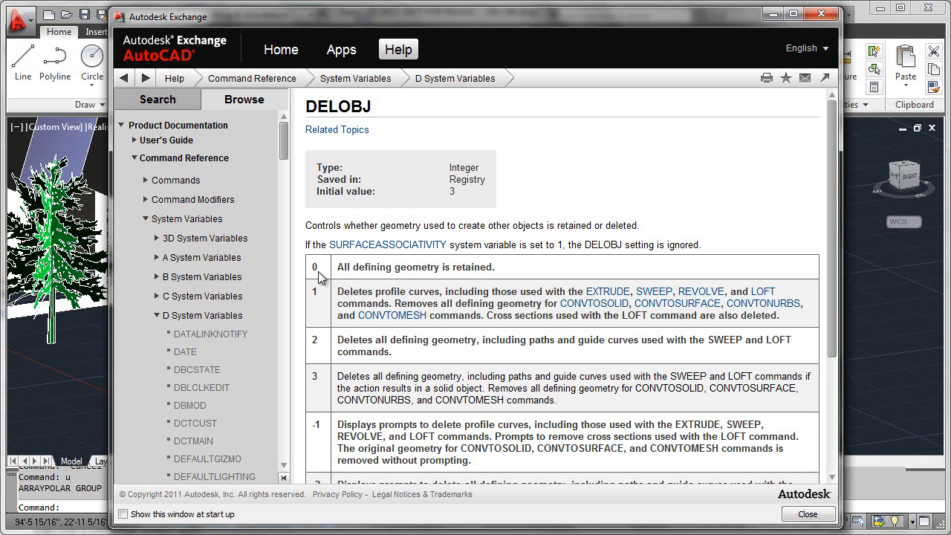
{"action": "mouse_move", "coordinate": [497, 258]}
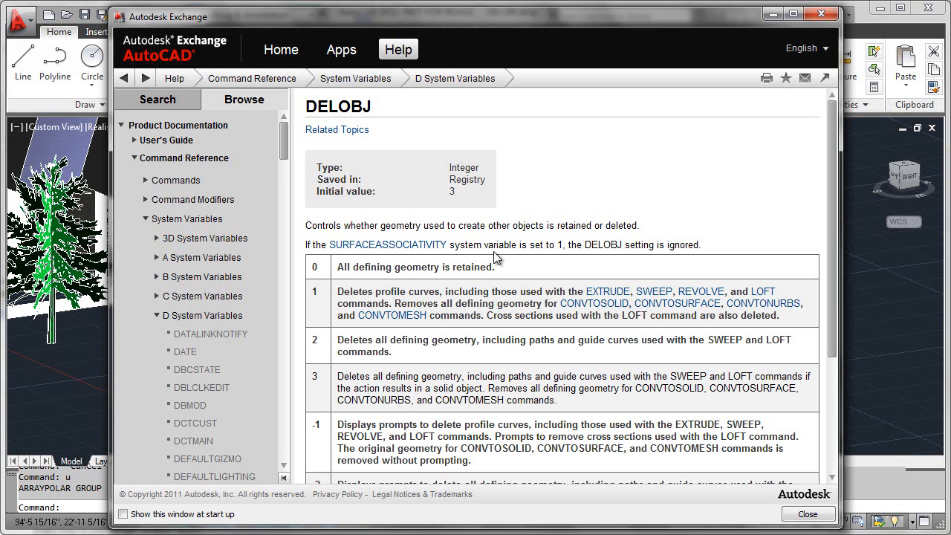
{"action": "mouse_move", "coordinate": [769, 66]}
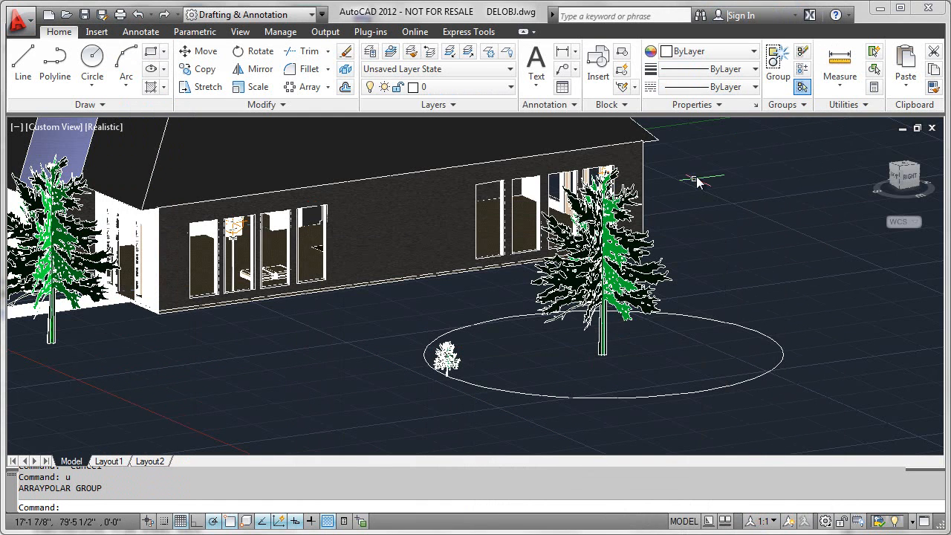
- Set DELOBJ to 0 so the shrub's defining geometry is retained
{"action": "type", "text": "del"}
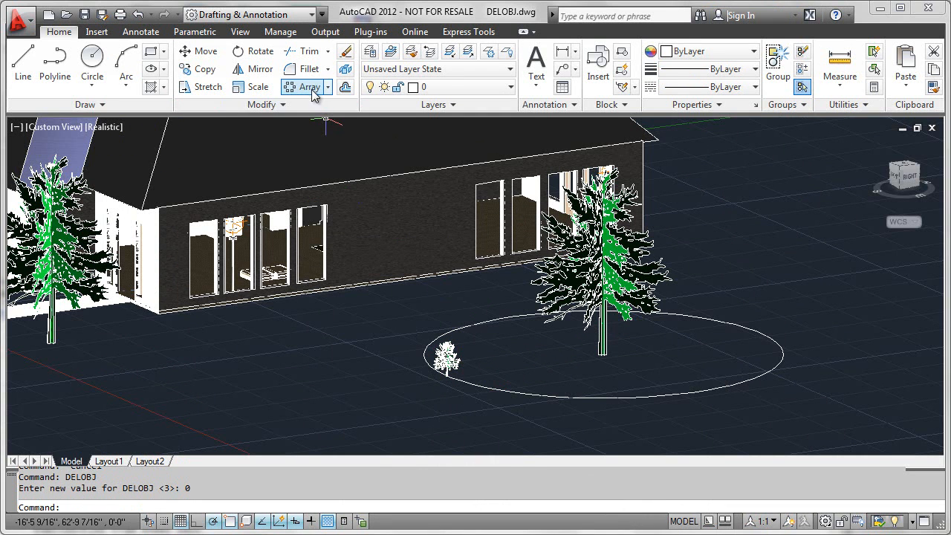
- Begin a polar array of the shrub centred on the circle's centre
{"action": "left_click", "coordinate": [309, 86]}
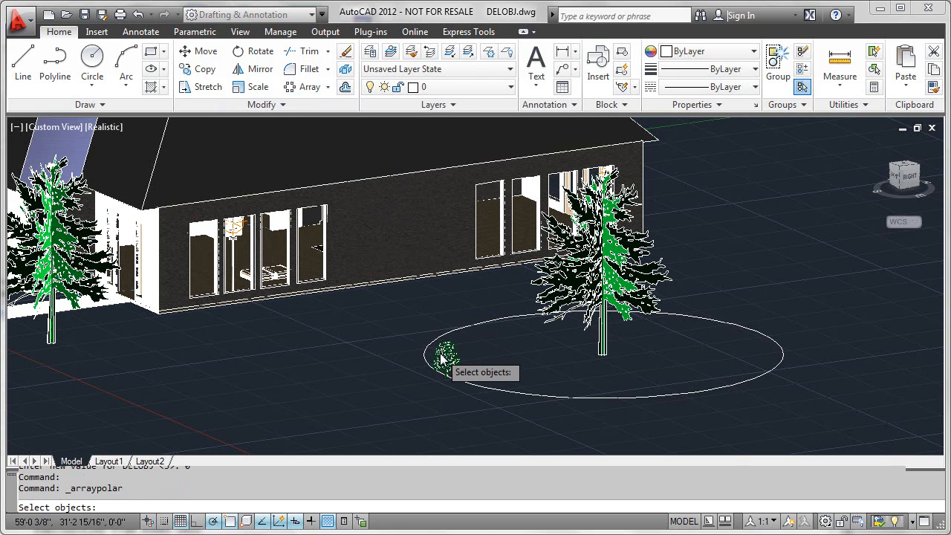
{"action": "left_click", "coordinate": [446, 357]}
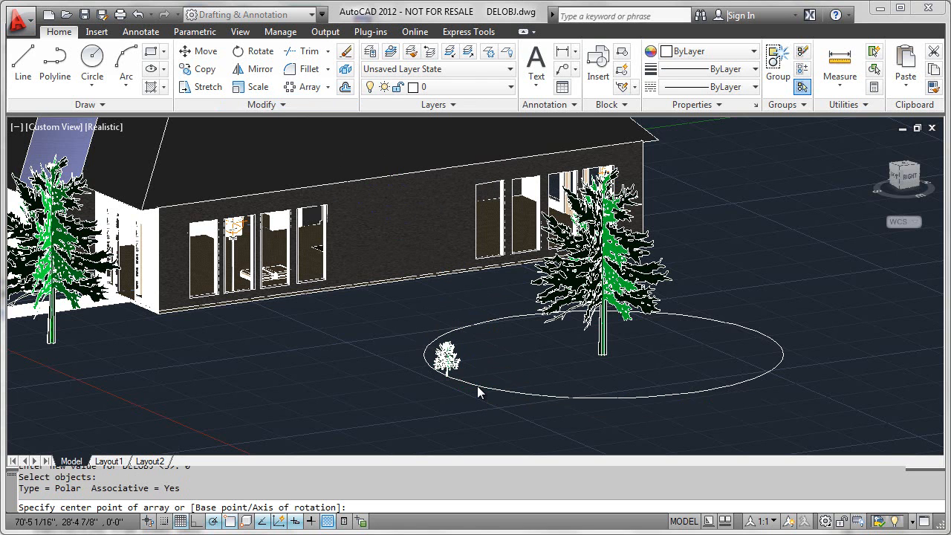
{"action": "left_click", "coordinate": [478, 394]}
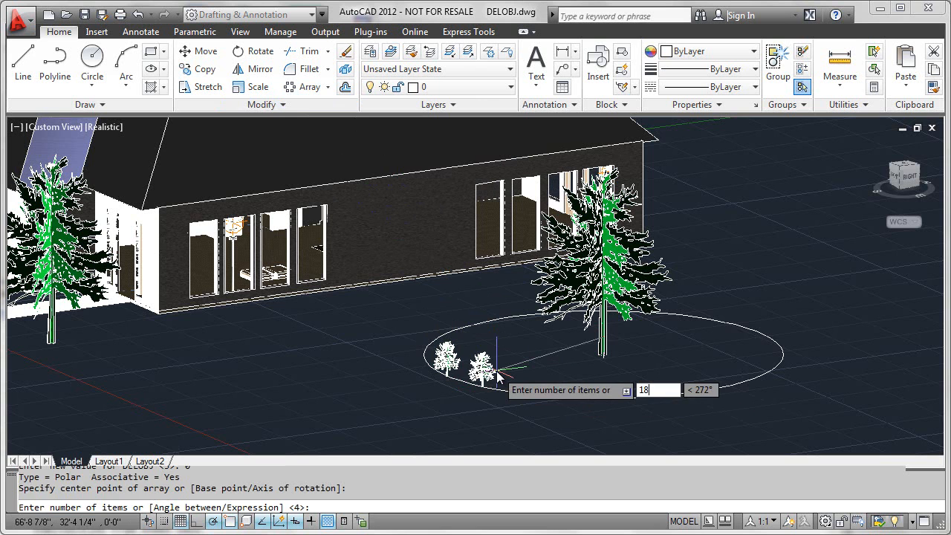